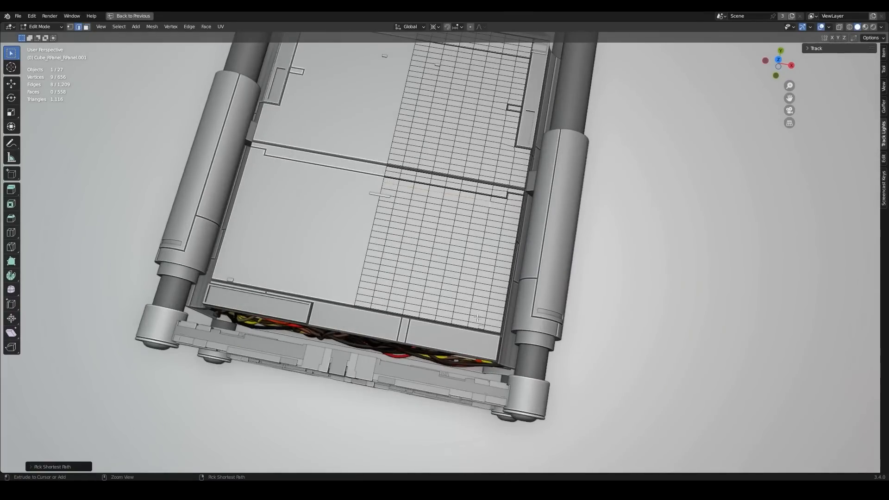
Trace a rectangular edge path with a notch across the gridded panel and mark it sharp.
{"action": "left_click", "coordinate": [460, 317]}
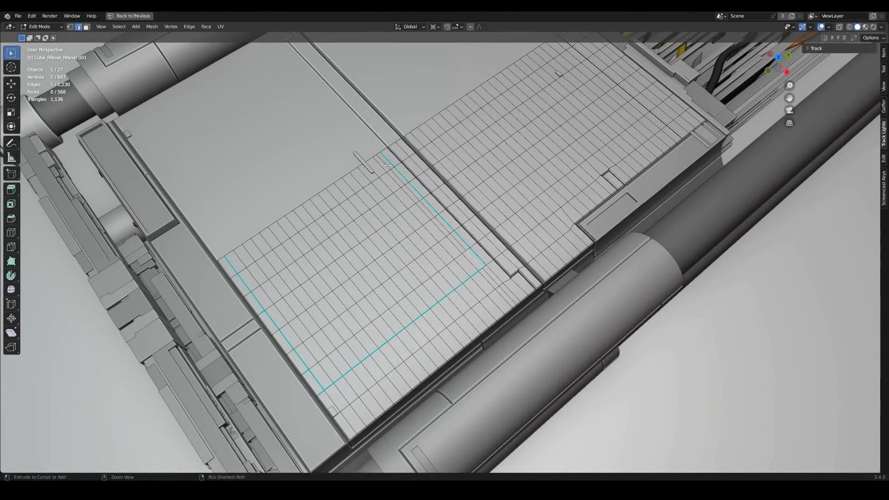
{"action": "left_click", "coordinate": [387, 317]}
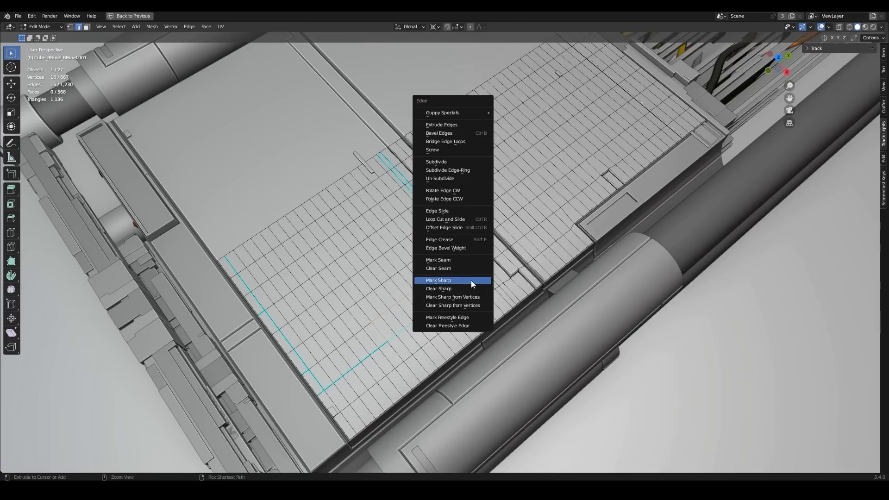
{"action": "left_click", "coordinate": [438, 279]}
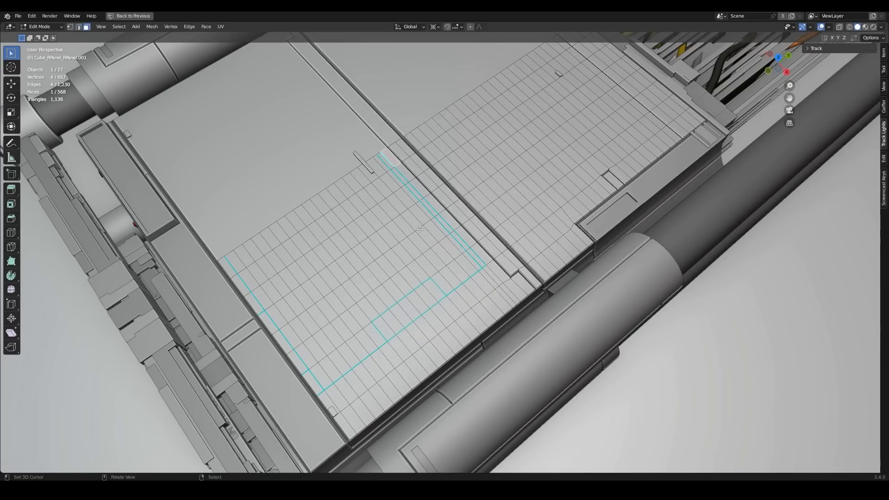
{"action": "left_click", "coordinate": [329, 370]}
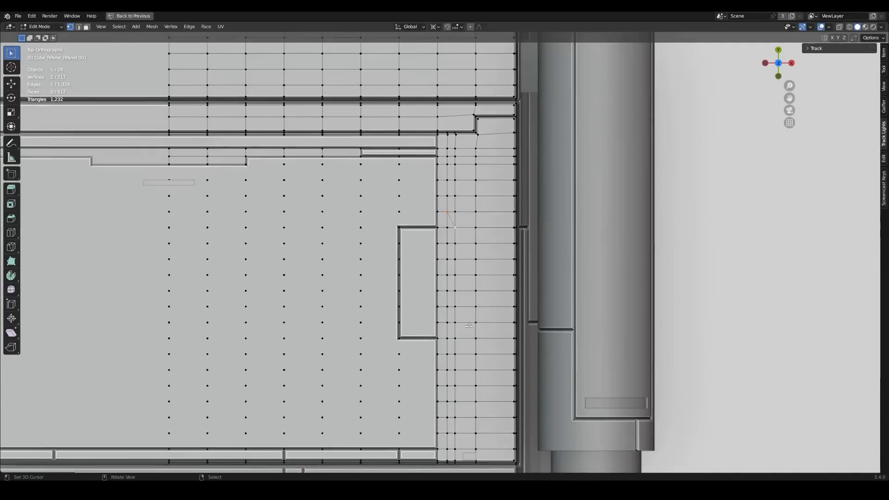
Pick an edge path down the right strip and circle-select its faces.
{"action": "left_click", "coordinate": [451, 249]}
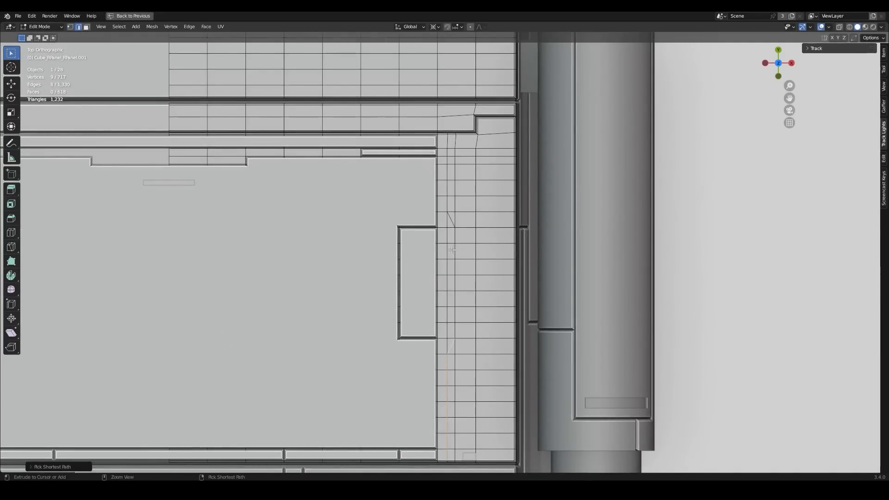
{"action": "left_click", "coordinate": [451, 249]}
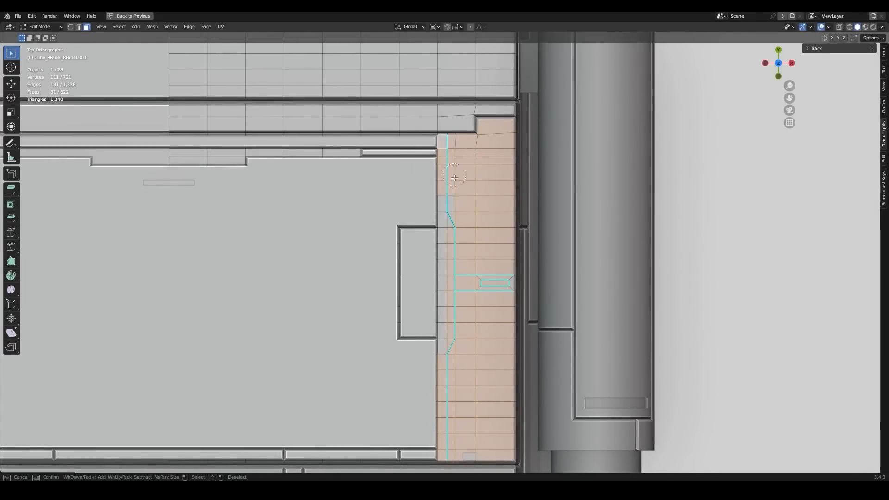
{"action": "left_click_drag", "start_coordinate": [340, 227], "coordinate": [454, 284]}
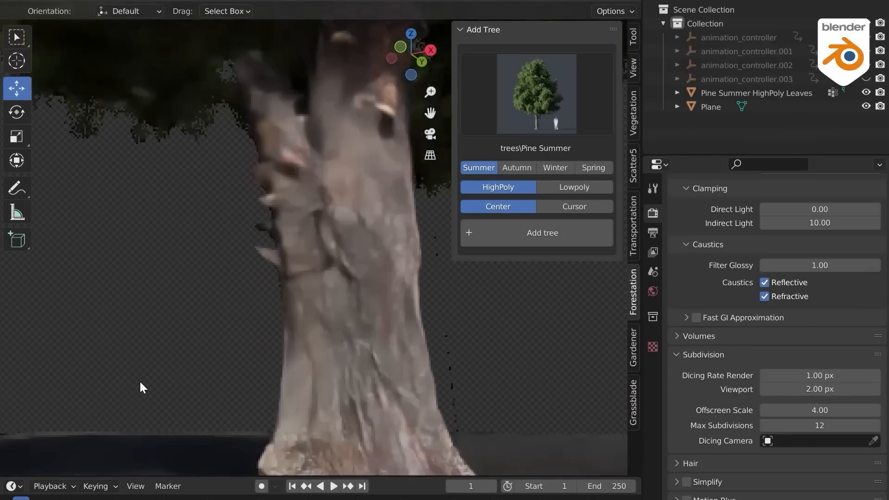
Switch rendering to Cycles, set the Chinese fringe tree to Summer and randomize its shape.
{"action": "left_click", "coordinate": [542, 232]}
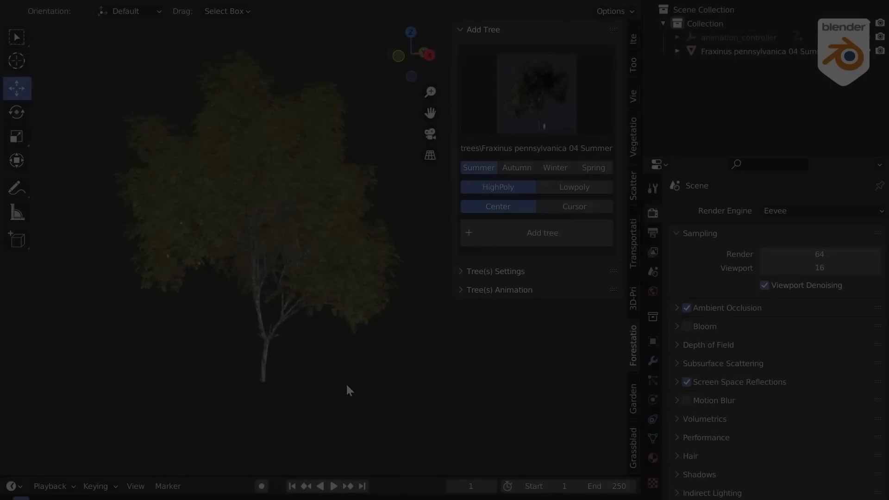
{"action": "left_click", "coordinate": [821, 210]}
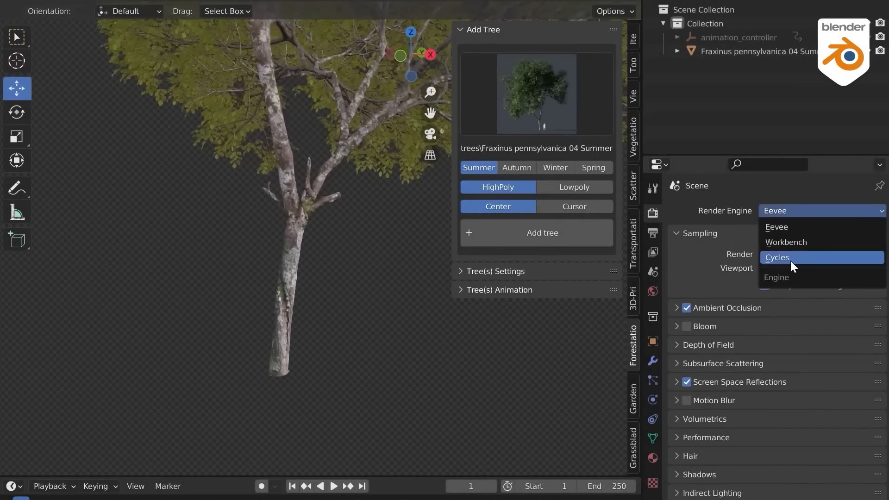
{"action": "left_click", "coordinate": [777, 258]}
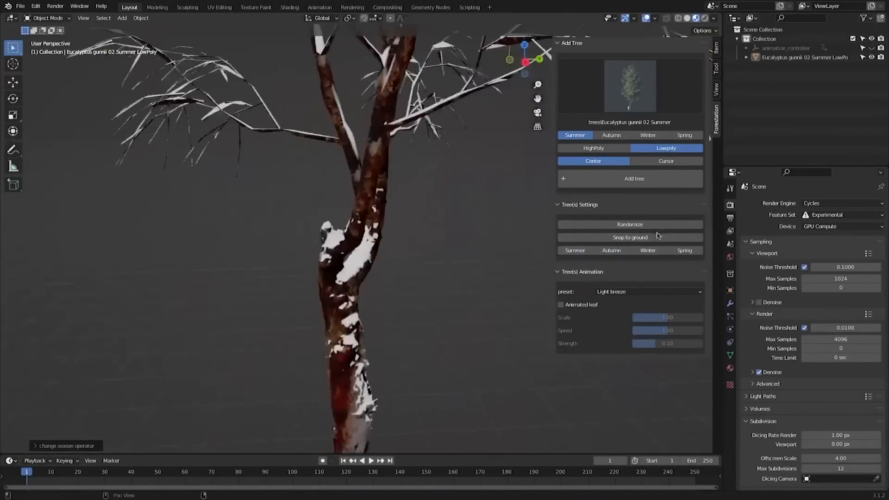
{"action": "left_click", "coordinate": [646, 291]}
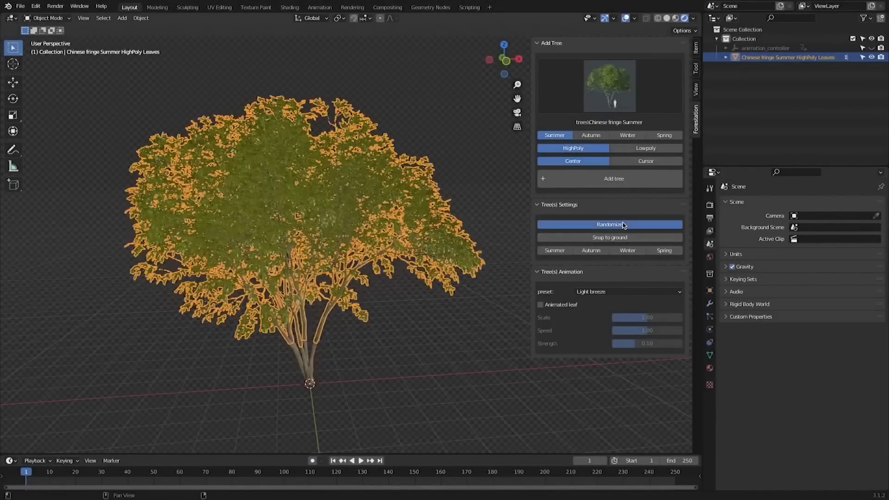
{"action": "left_click", "coordinate": [609, 224]}
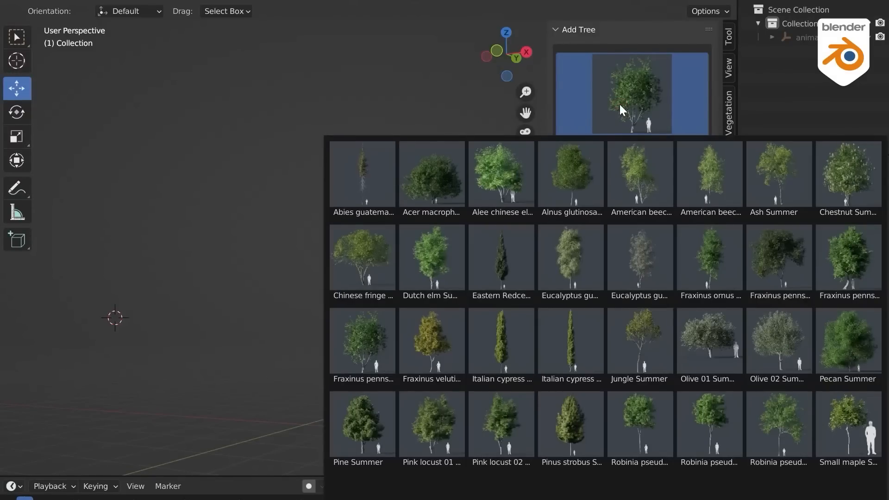
Add a low-poly Chinese fringe Summer tree from the gallery at the scene centre.
{"action": "left_click", "coordinate": [779, 259]}
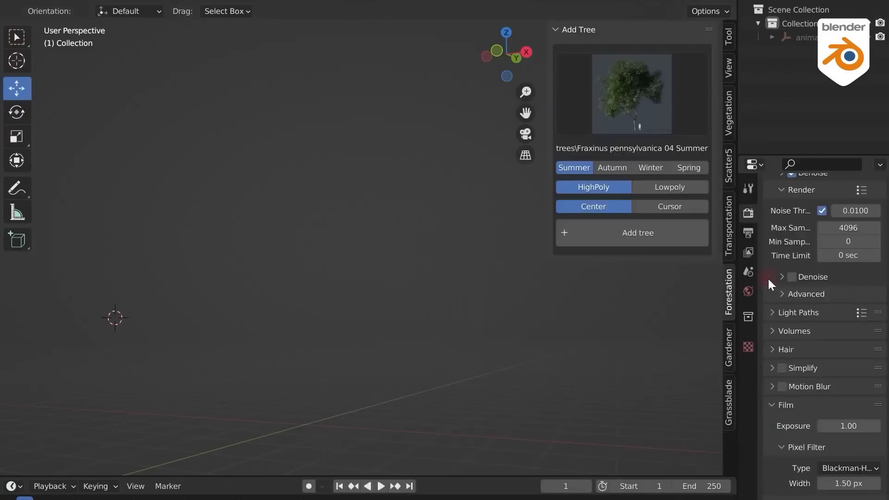
{"action": "left_click", "coordinate": [637, 233]}
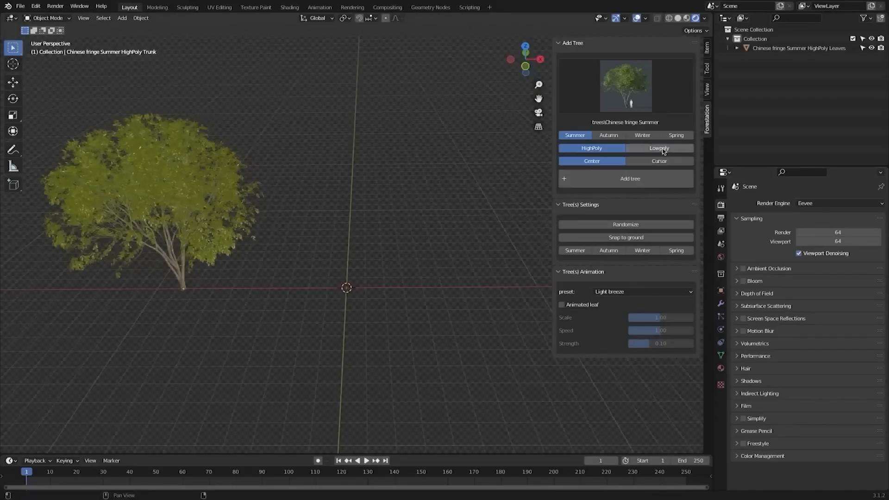
{"action": "left_click", "coordinate": [659, 148]}
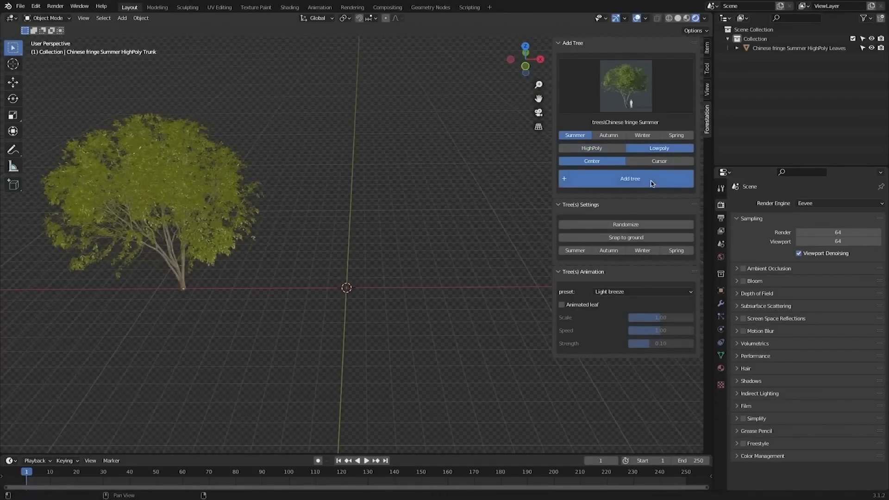
{"action": "left_click", "coordinate": [630, 177]}
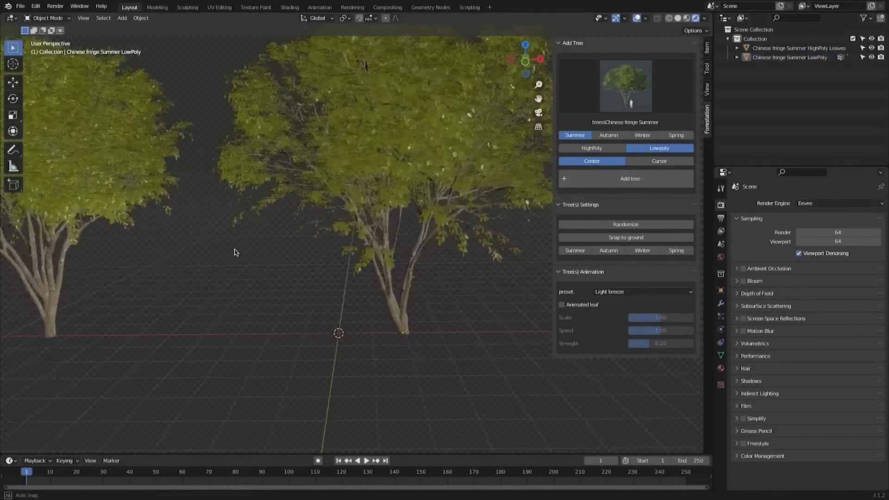
{"action": "scroll", "scroll_direction": "down", "scroll_amount": 3}
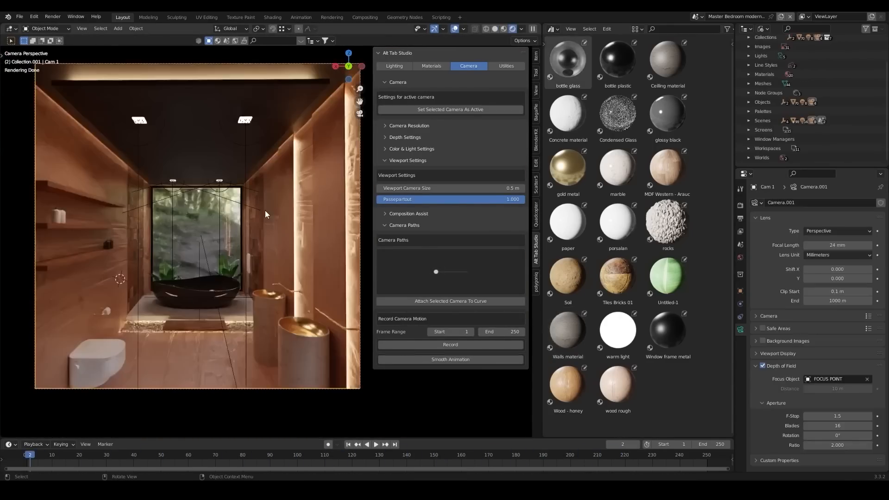
Apply the Tiles Bricks 01 material to the bathroom floor from the asset browser.
{"action": "left_click", "coordinate": [698, 65]}
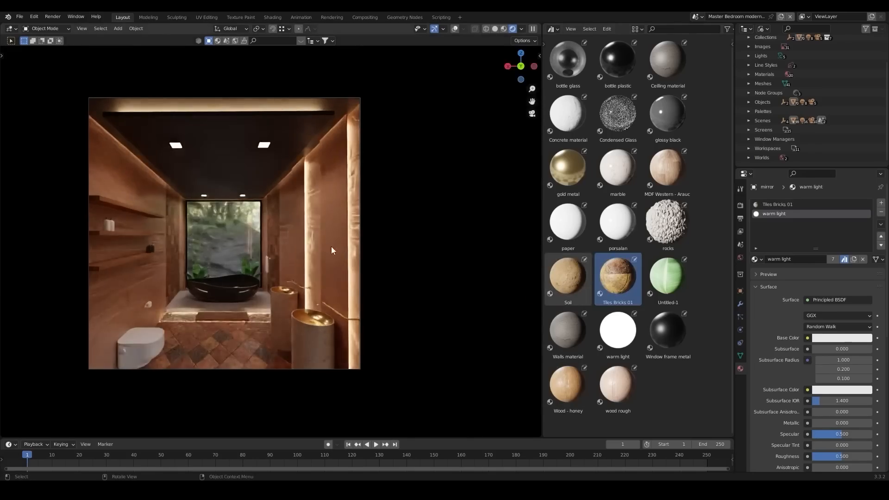
{"action": "left_click", "coordinate": [535, 238]}
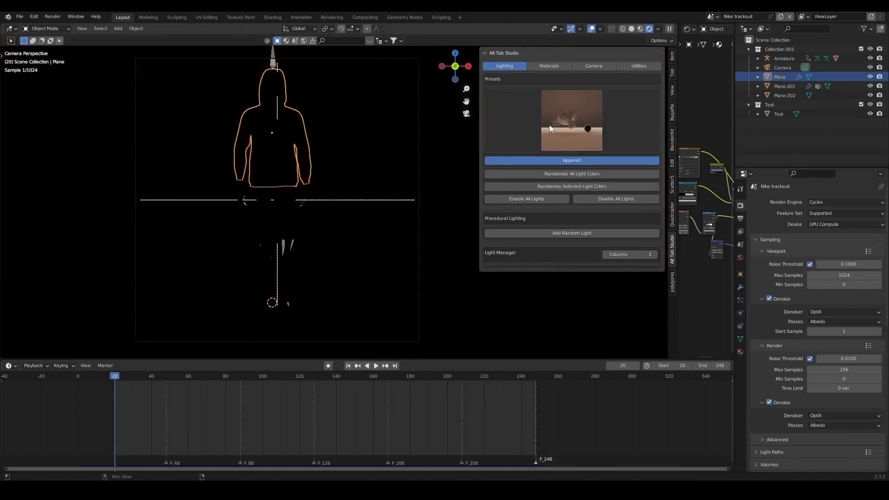
Append the chosen studio lighting preset to the hoodie silhouette scene.
{"action": "left_click", "coordinate": [572, 160]}
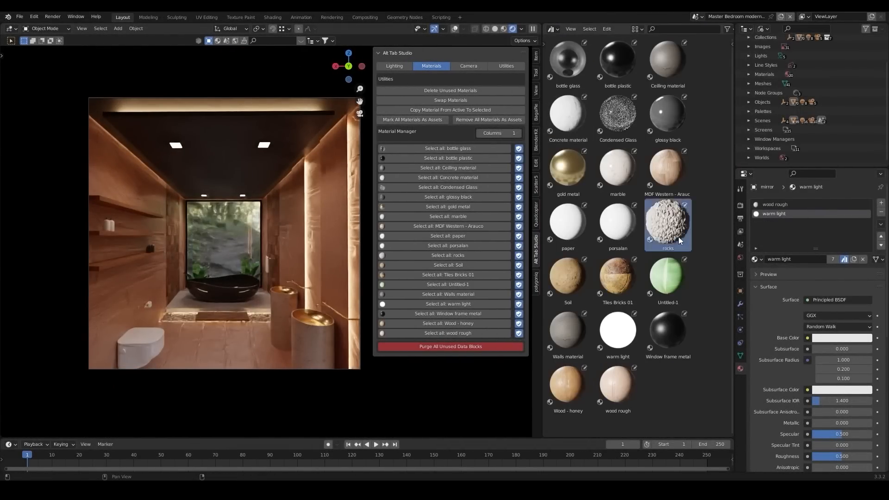
Swap the glossy black material for gold metal on all objects via Swap Materials.
{"action": "left_click", "coordinate": [668, 225]}
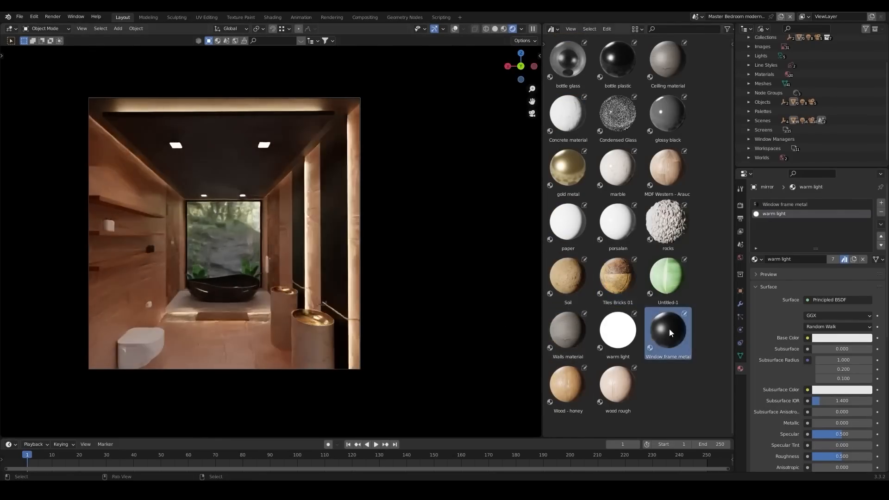
{"action": "left_click", "coordinate": [535, 238]}
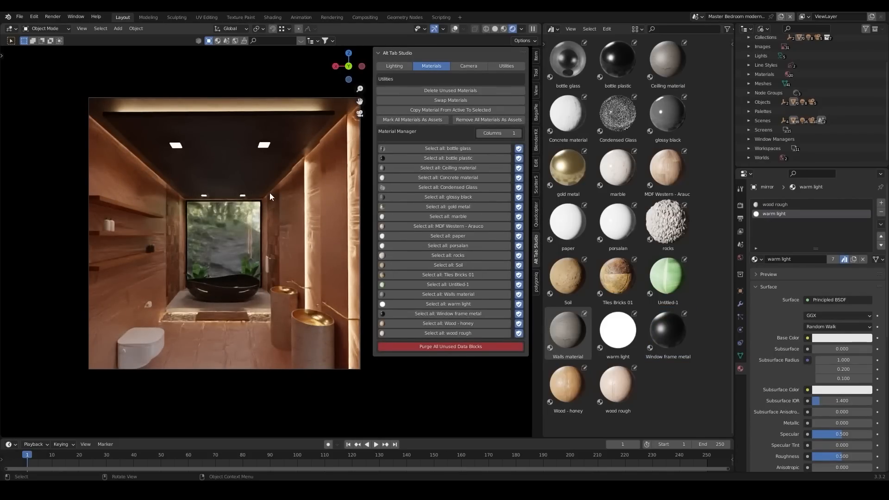
{"action": "left_click", "coordinate": [451, 100]}
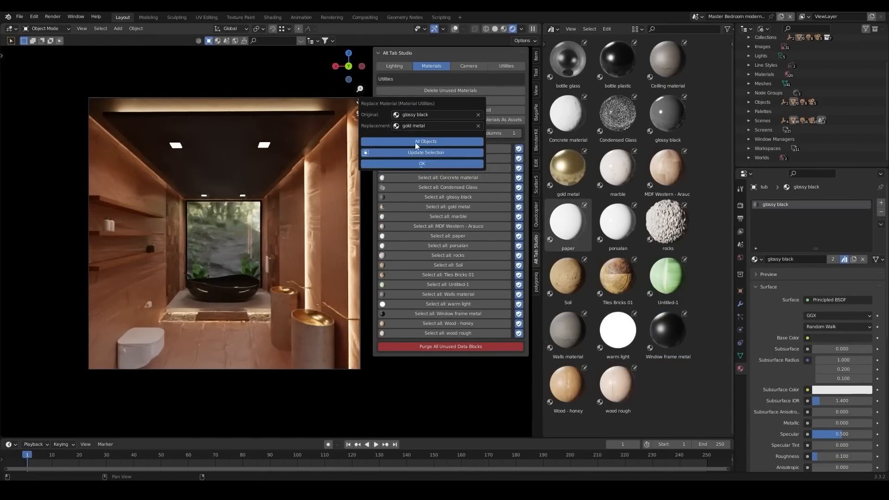
{"action": "left_click", "coordinate": [423, 163]}
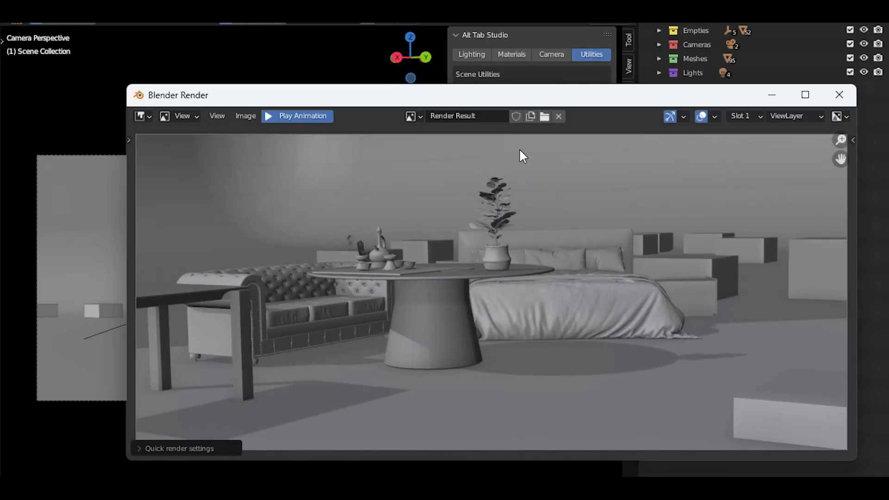
Render the room as grey clay through All Tab Studio Utilities.
{"action": "left_click", "coordinate": [296, 116]}
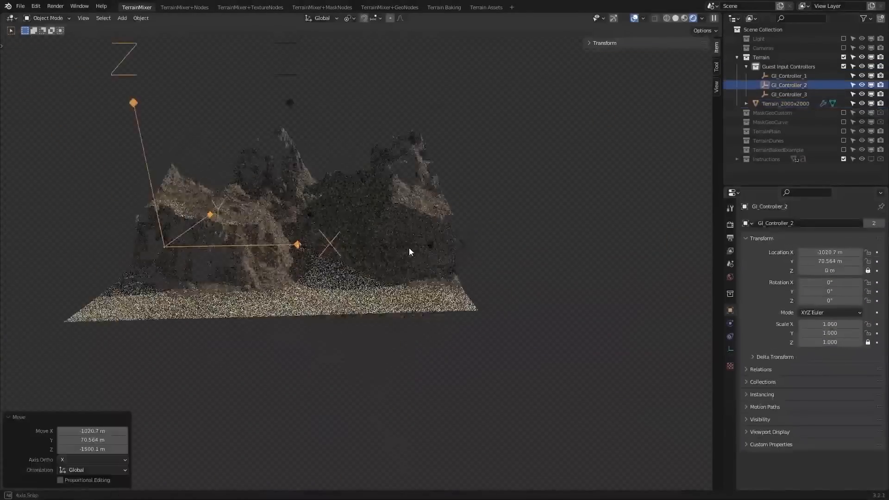
Adjust the Guest Inputs modifier and mask curve so the terrain blends three guest heightmaps.
{"action": "left_click", "coordinate": [633, 18]}
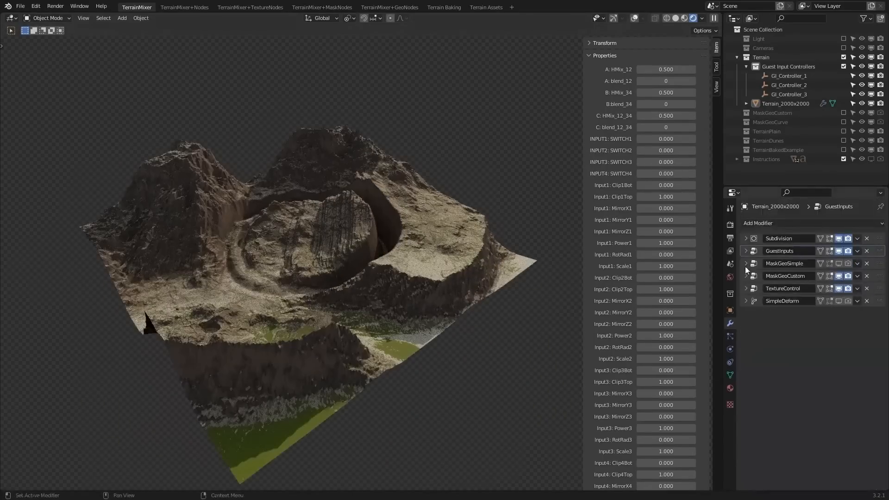
{"action": "left_click", "coordinate": [746, 276]}
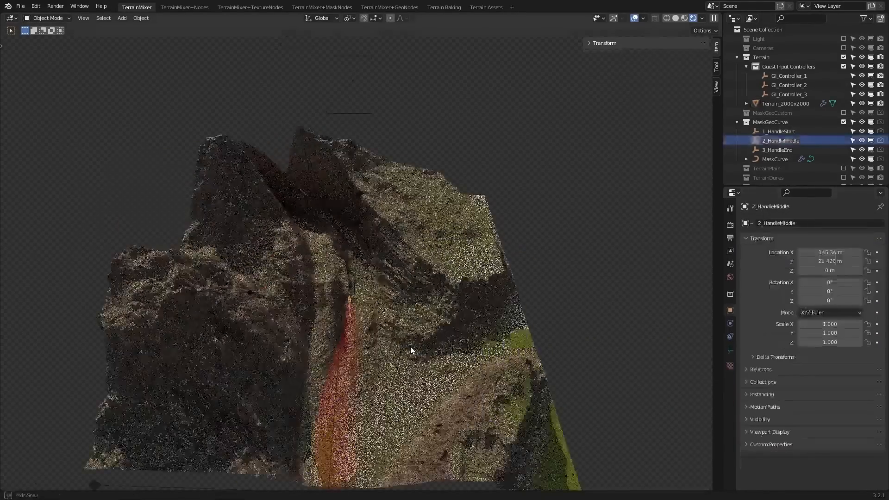
{"action": "left_click", "coordinate": [786, 103]}
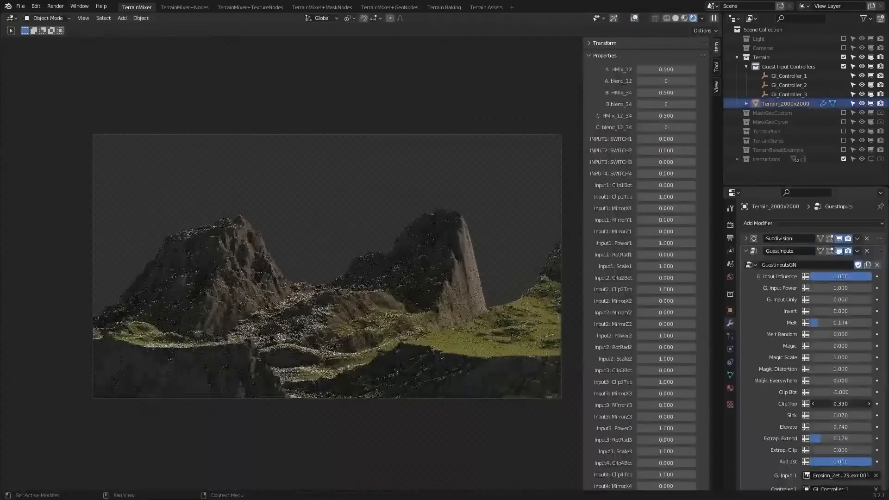
{"action": "left_click", "coordinate": [137, 6]}
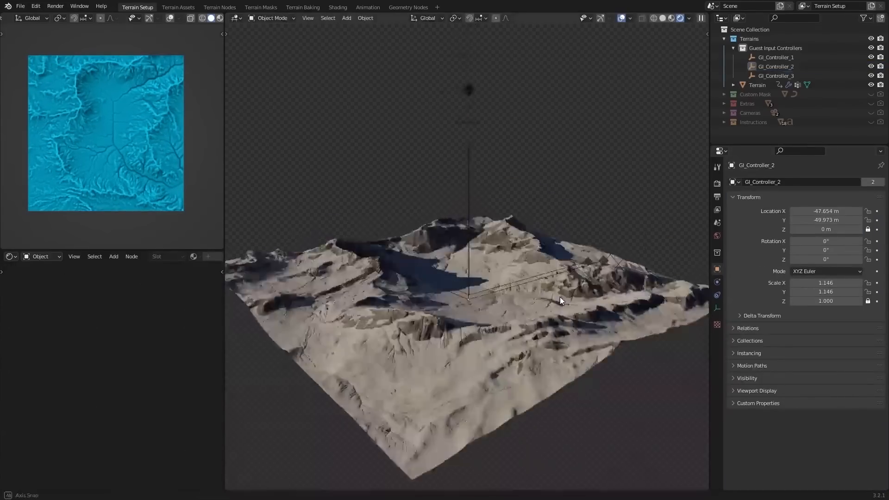
{"action": "left_click", "coordinate": [757, 84]}
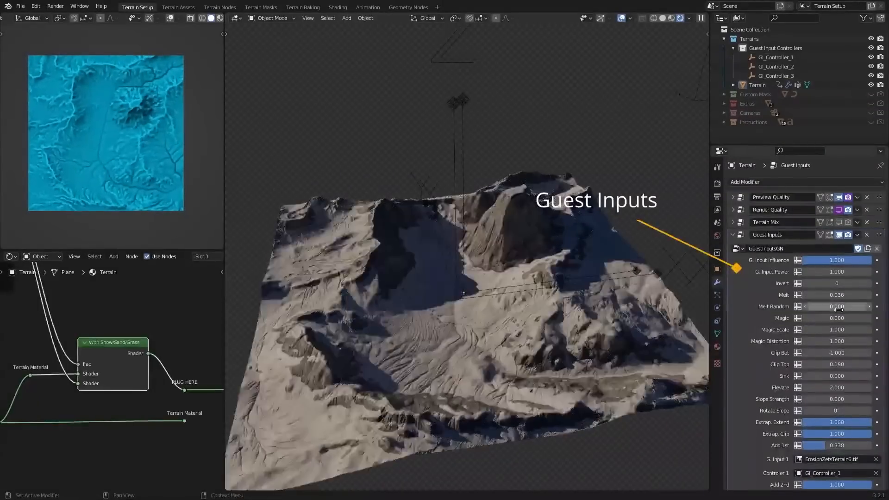
{"action": "left_click", "coordinate": [177, 7]}
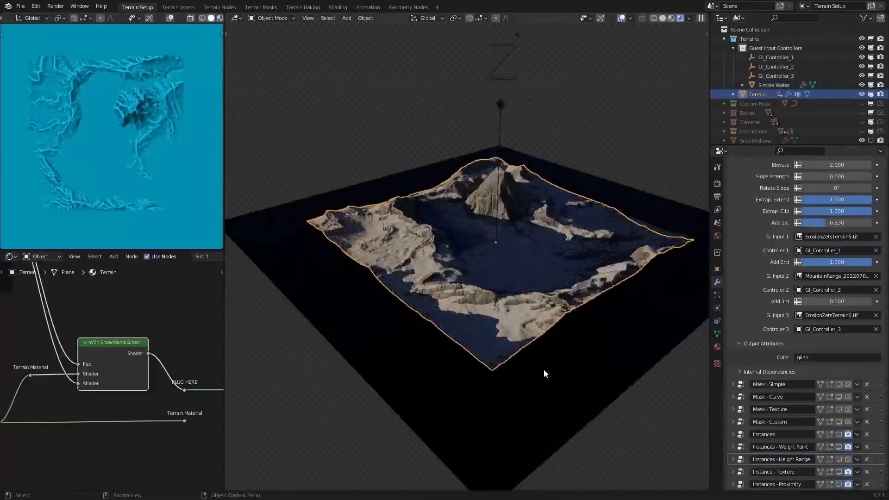
Append Simple Water, SmartClouds, Fake Cloud Shadow and a smart volume from Terrain Assets.
{"action": "left_click", "coordinate": [773, 84]}
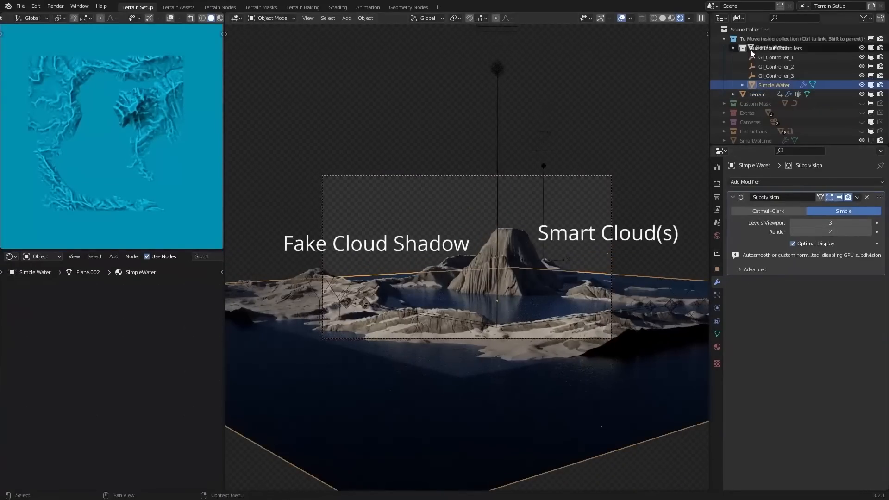
{"action": "left_click", "coordinate": [177, 7]}
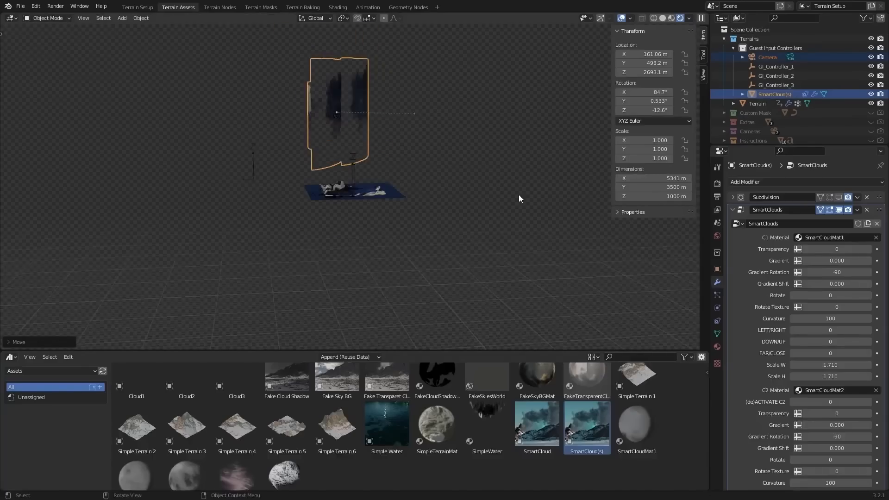
{"action": "left_click", "coordinate": [137, 7]}
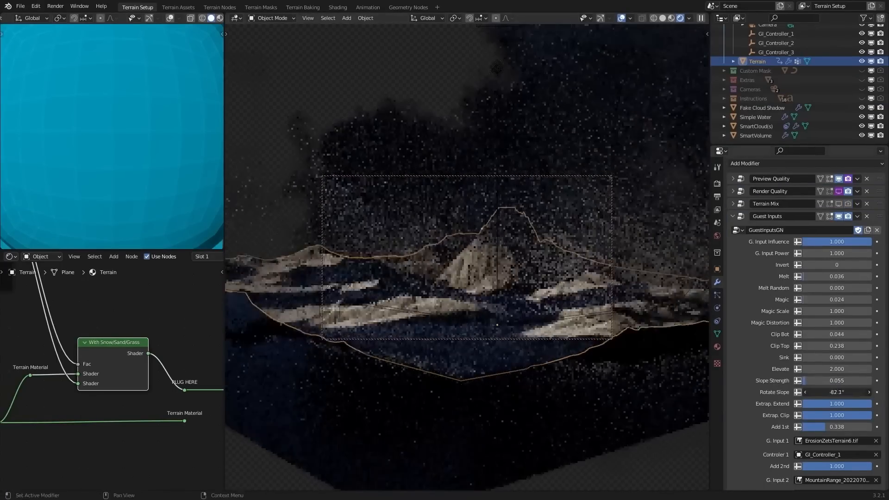
{"action": "left_click", "coordinate": [756, 126]}
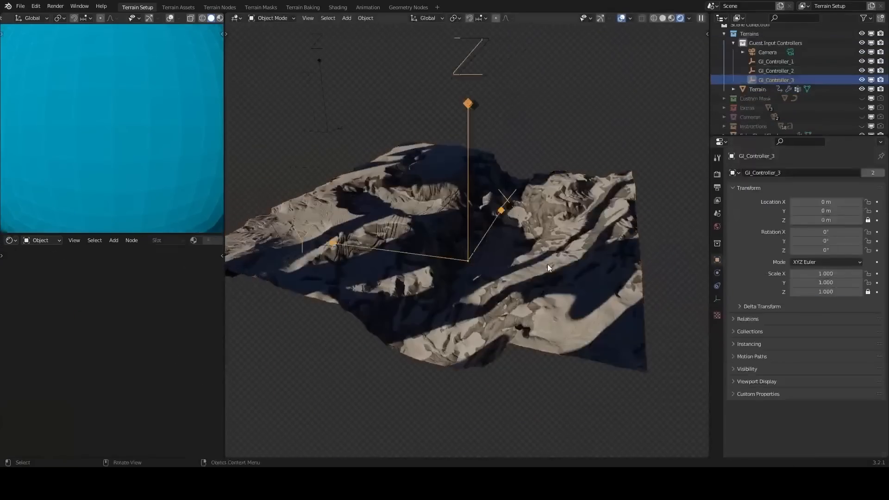
{"action": "left_click", "coordinate": [757, 89]}
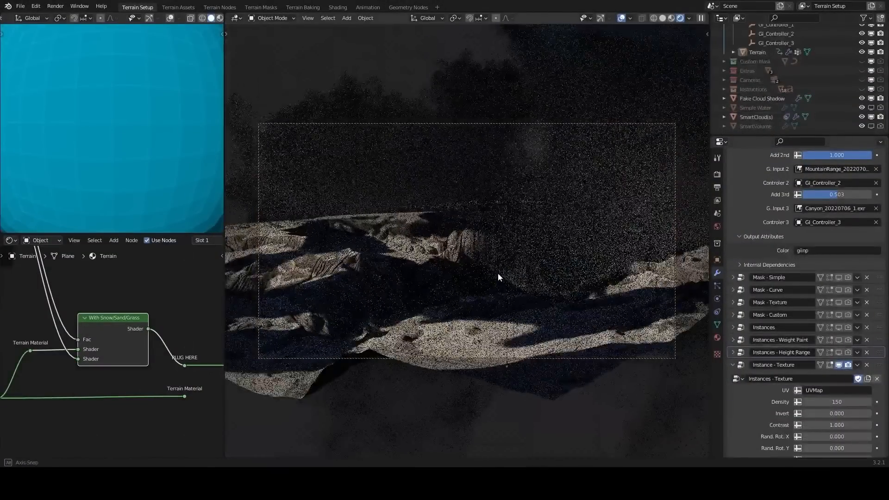
{"action": "left_click", "coordinate": [762, 98]}
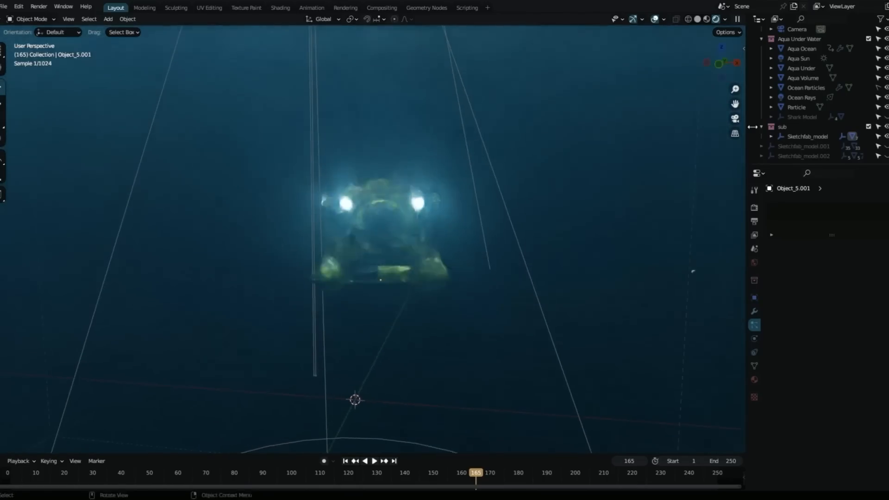
Generate the Aqua underwater setup around the shark and lower the ocean roughness.
{"action": "left_click", "coordinate": [806, 145]}
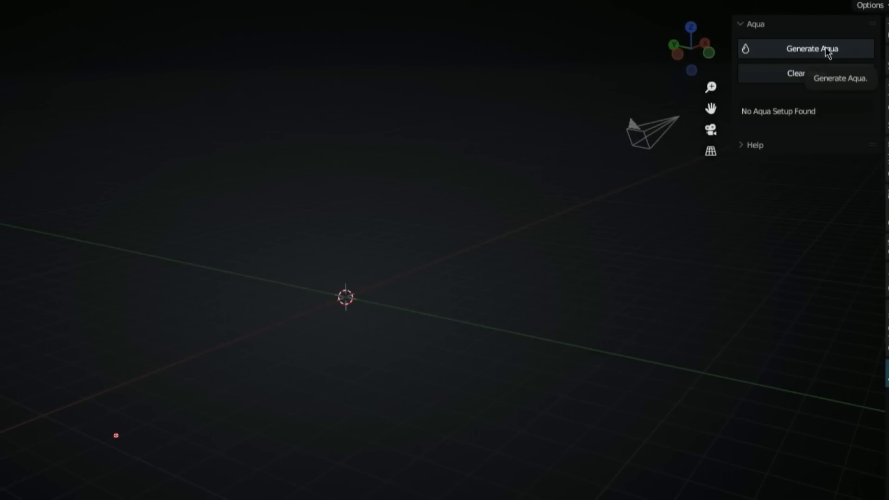
{"action": "left_click", "coordinate": [813, 48]}
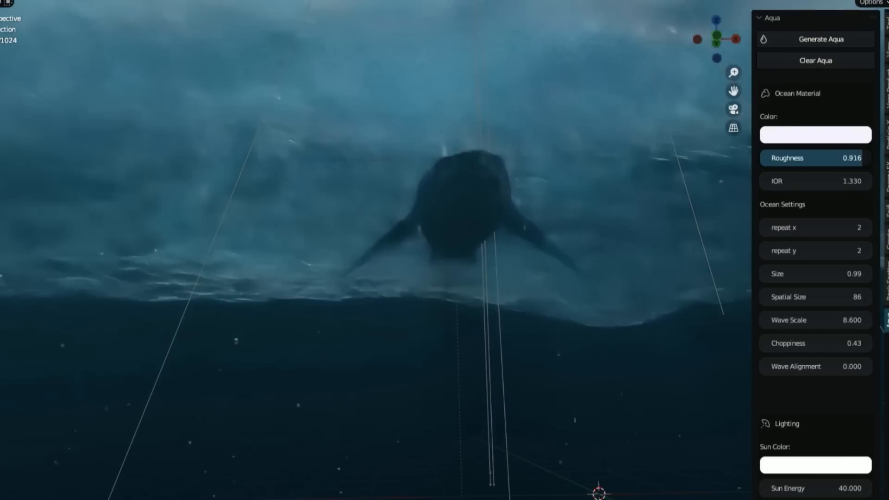
{"action": "left_click_drag", "start_coordinate": [815, 157], "coordinate": [783, 157]}
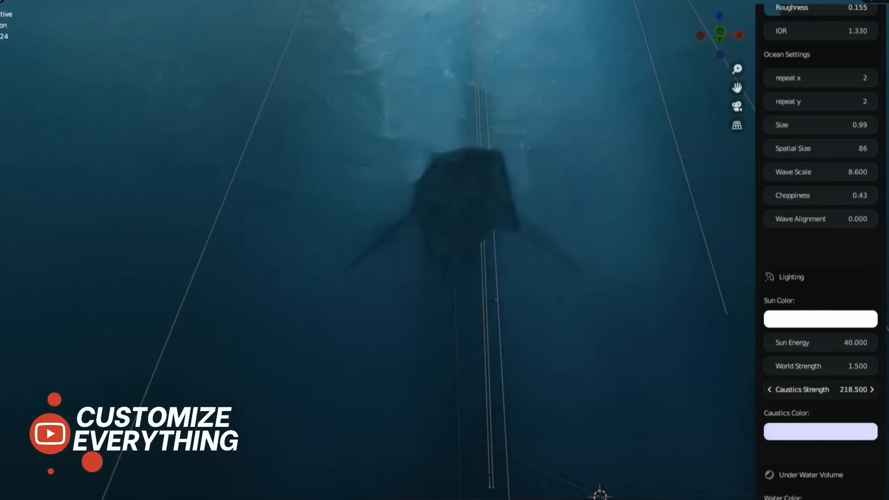
Change the caustics colour and tint the water colour reddish.
{"action": "left_click", "coordinate": [873, 390]}
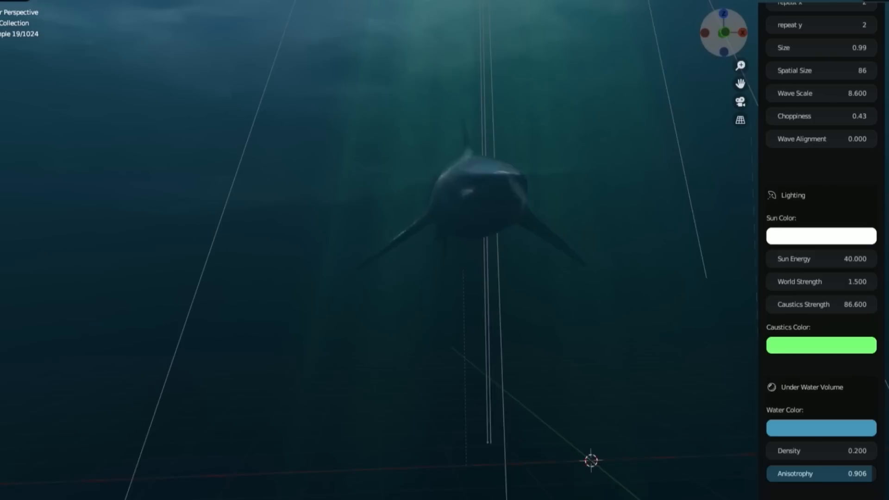
{"action": "left_click", "coordinate": [820, 236]}
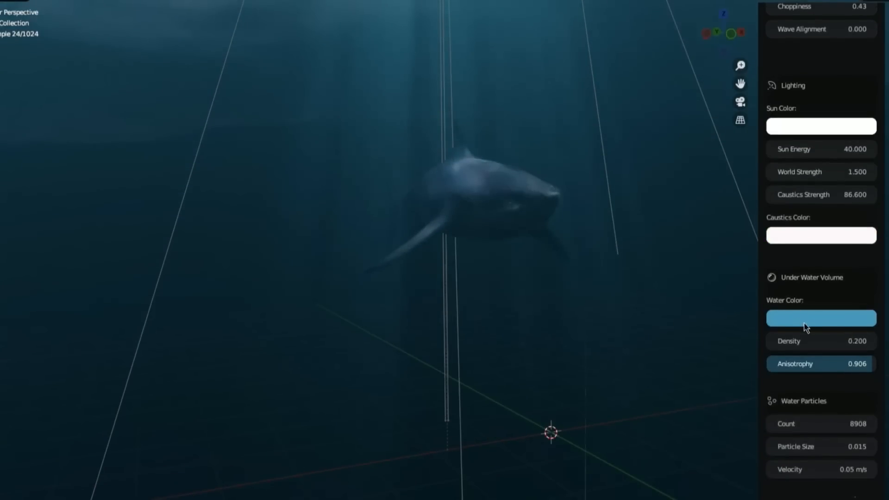
{"action": "left_click", "coordinate": [821, 318]}
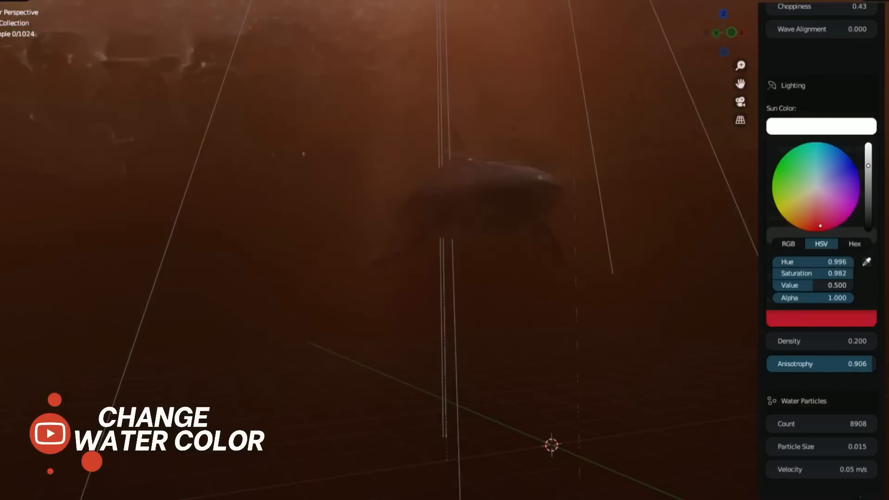
{"action": "left_click", "coordinate": [847, 177]}
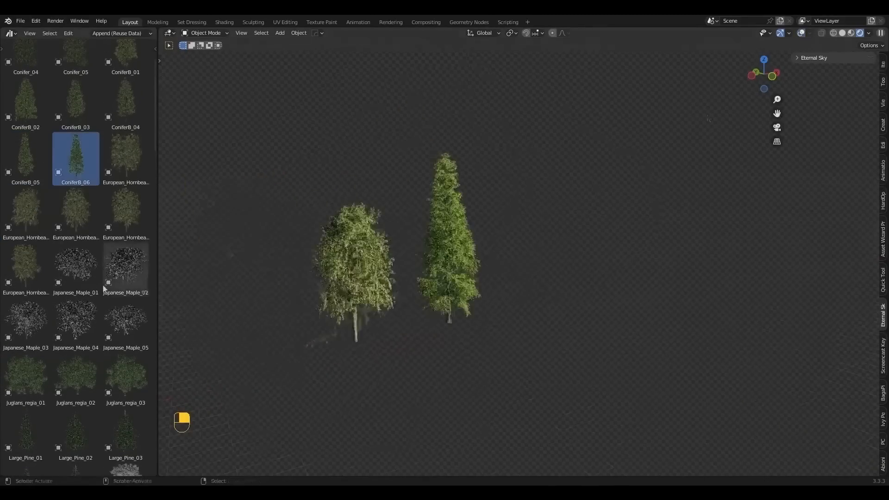
Tint the European_Hornbeam_Leaf material's Color orange, then check the Bark material slot.
{"action": "scroll", "scroll_direction": "down", "scroll_amount": 3}
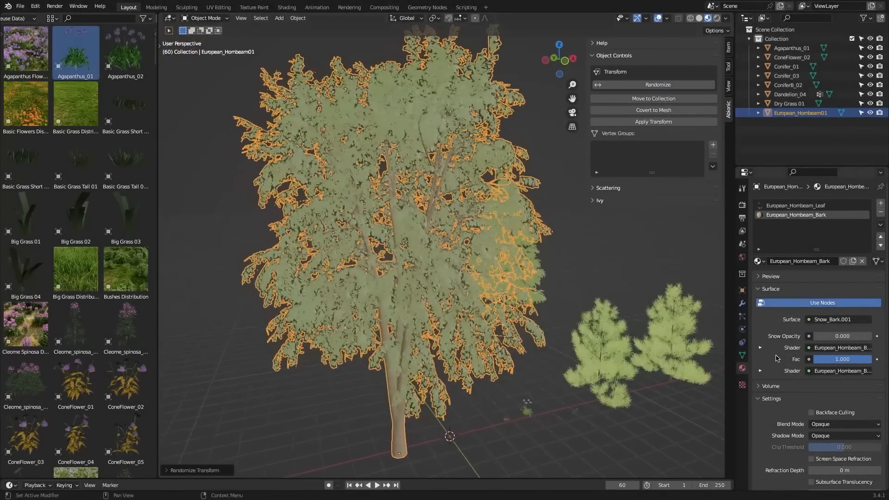
{"action": "left_click", "coordinate": [797, 205]}
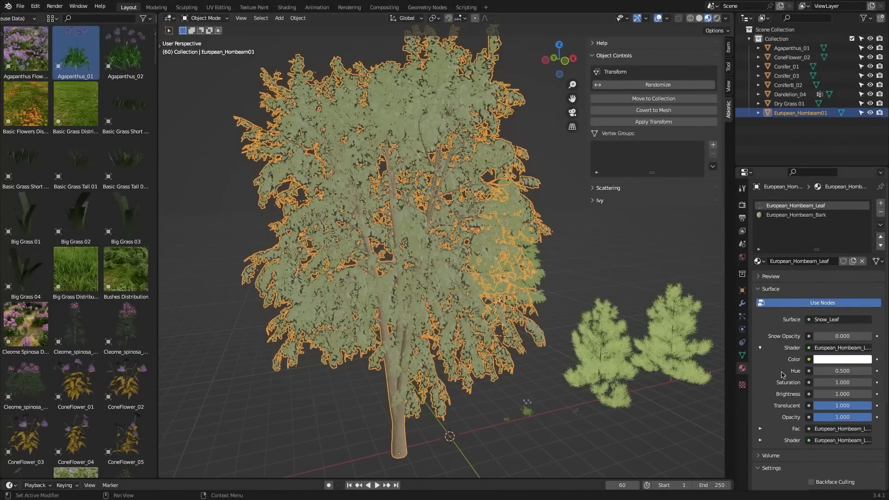
{"action": "left_click", "coordinate": [842, 360]}
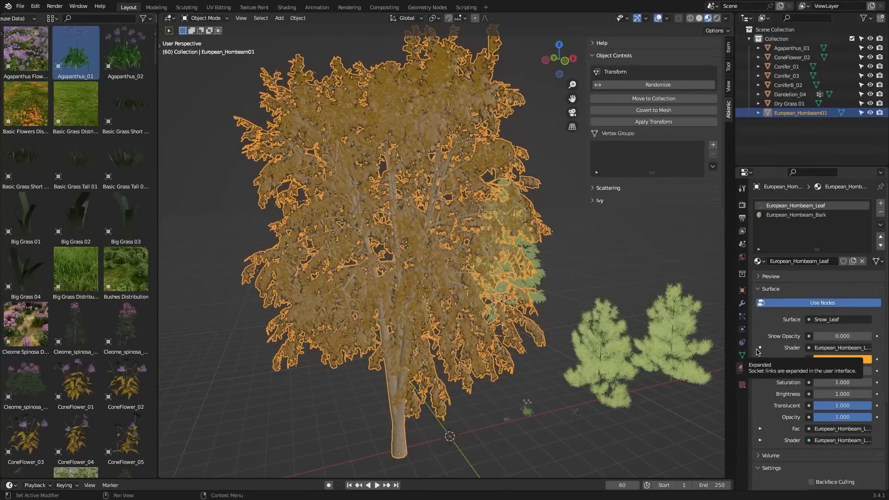
{"action": "left_click", "coordinate": [798, 214]}
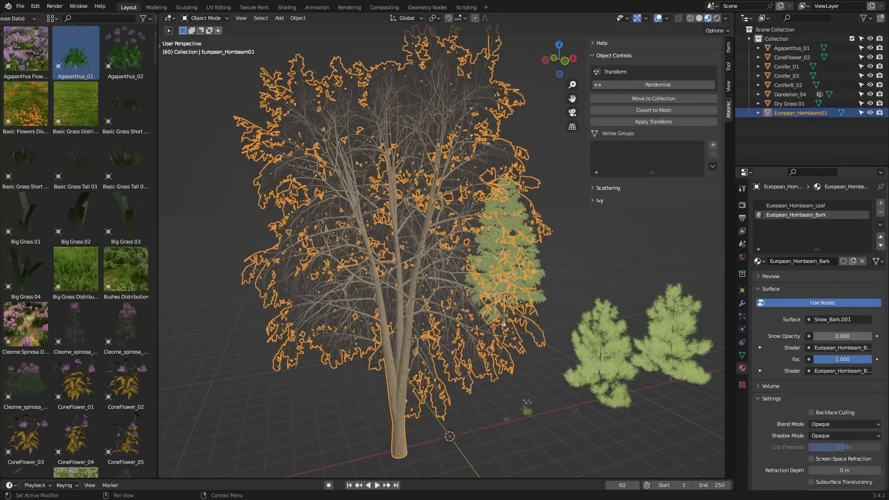
{"action": "left_click", "coordinate": [797, 206]}
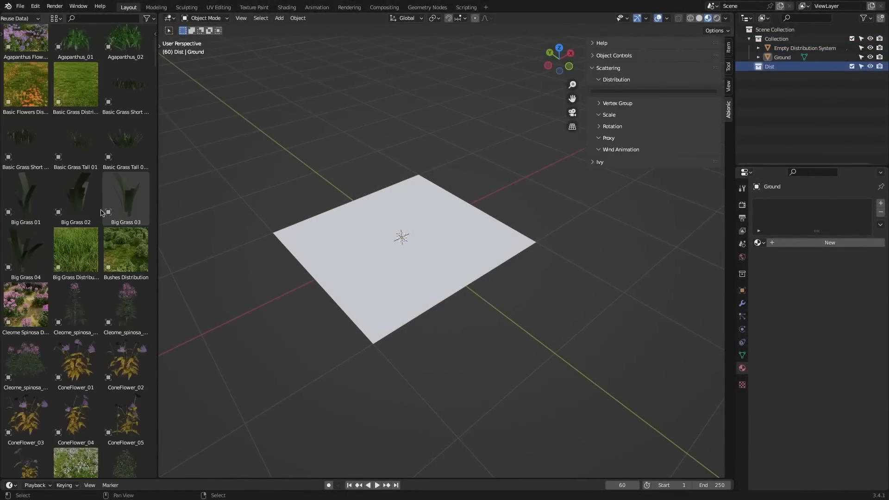
Drag Basic Grass clumps and the Agapanthus Flowers Distribution asset into the scene.
{"action": "left_click", "coordinate": [25, 160]}
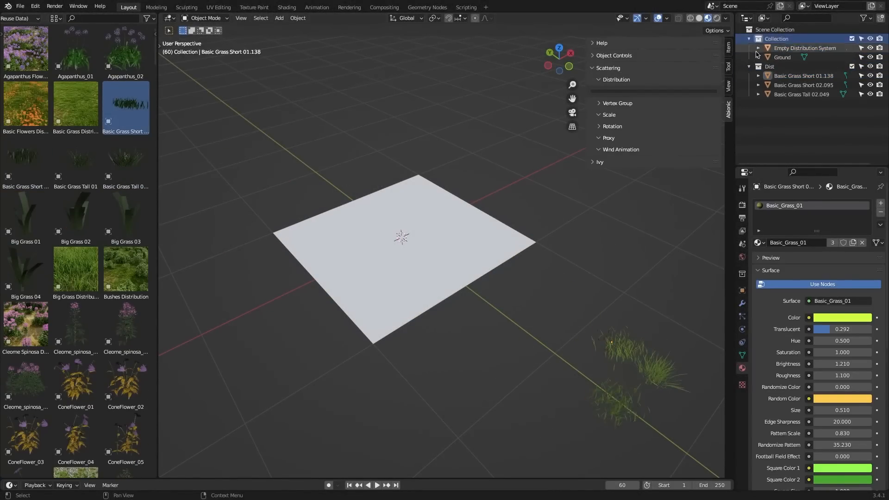
{"action": "left_click", "coordinate": [805, 47]}
{"action": "type", "text": "dist"}
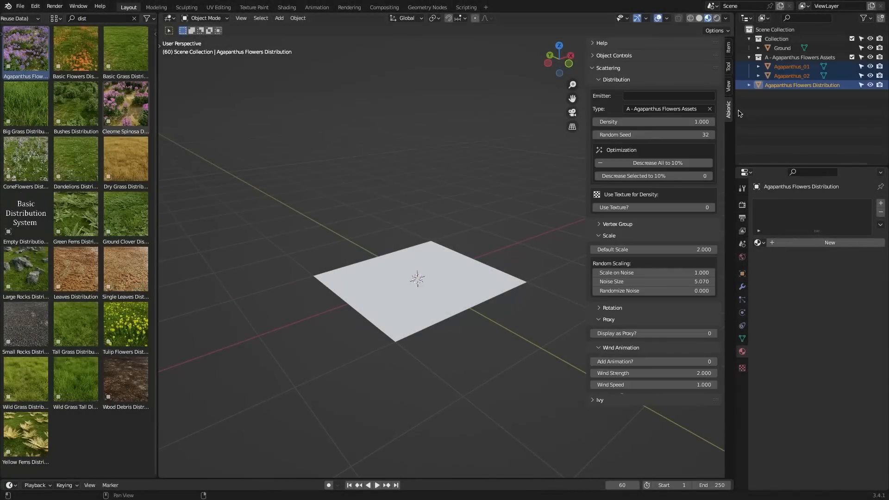
{"action": "scroll", "scroll_direction": "down", "scroll_amount": 3}
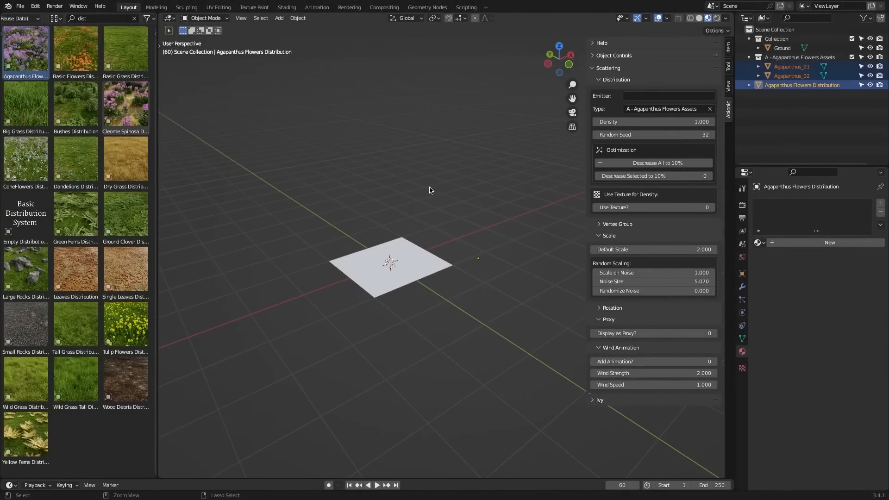
{"action": "left_click", "coordinate": [25, 105]}
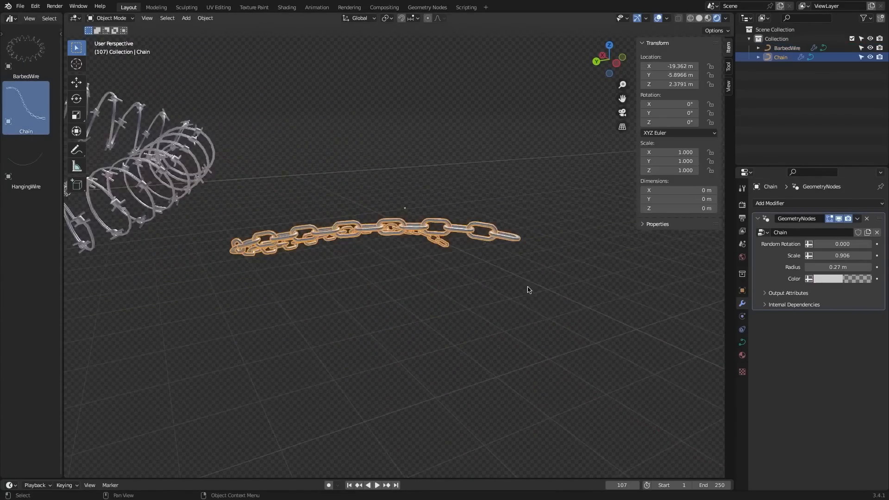
Reshape the chain's curve points in Edit Mode and add the HangingWire asset.
{"action": "key", "text": "Tab"}
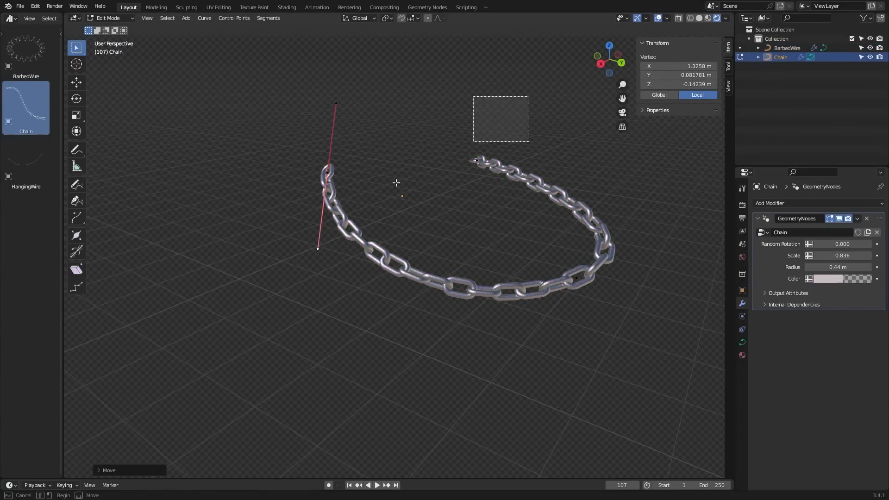
{"action": "key", "text": "Tab"}
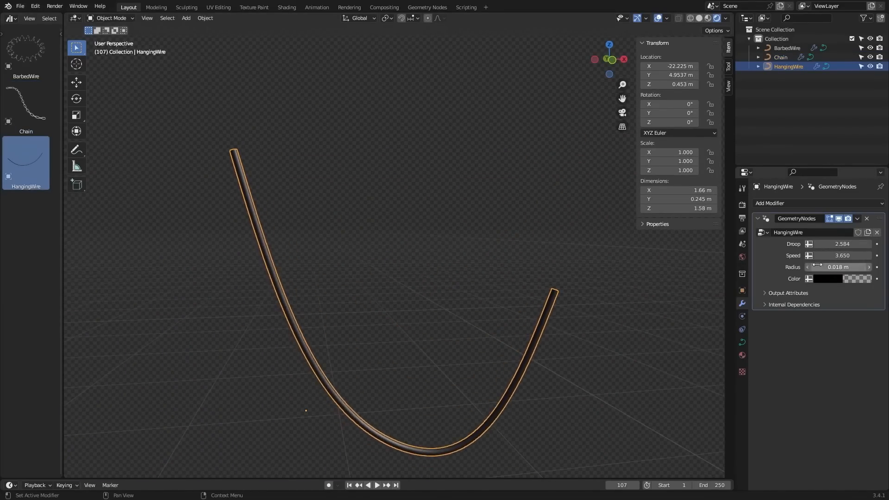
{"action": "left_click", "coordinate": [377, 485]}
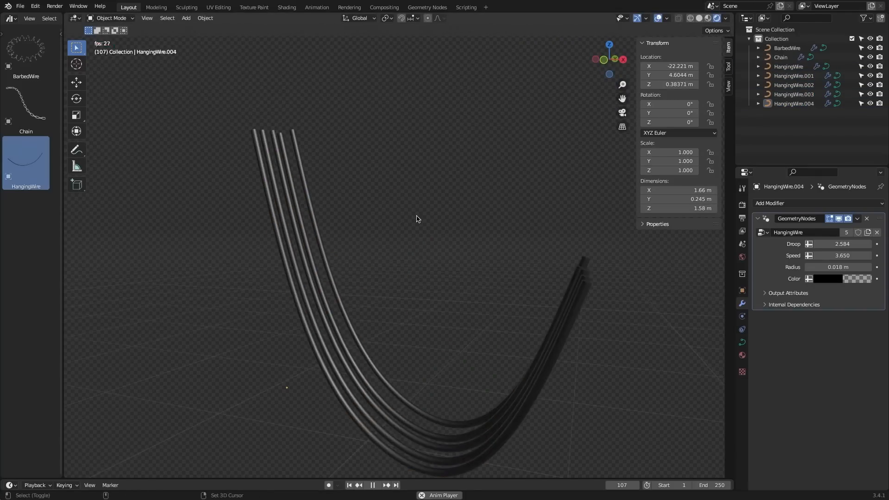